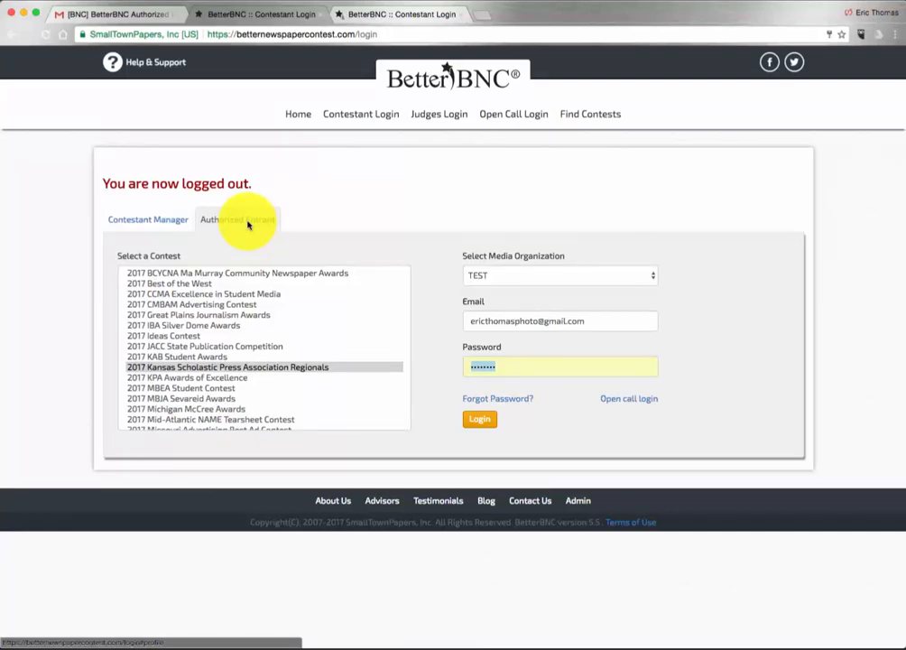
pyautogui.moveTo(238, 280)
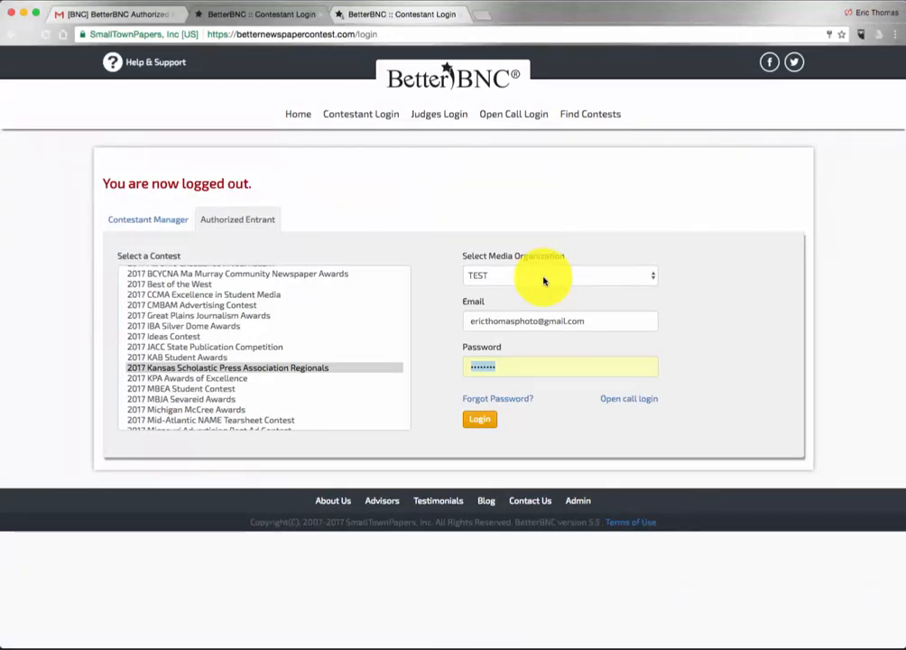
pyautogui.moveTo(542, 325)
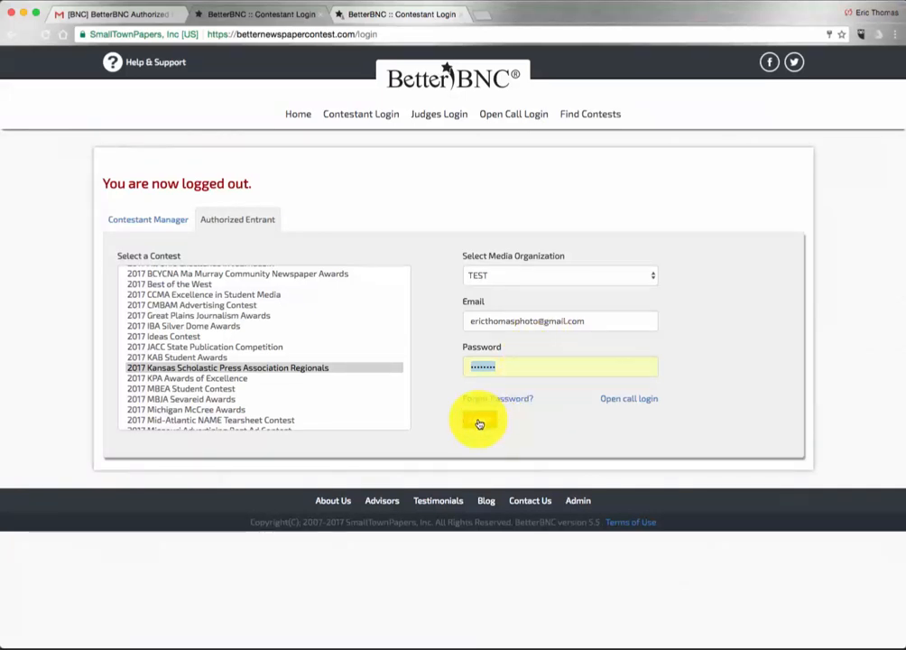
# Log in as an authorized entrant to the 2017 KSPA Regionals contest for the TEST organization.
pyautogui.click(479, 420)
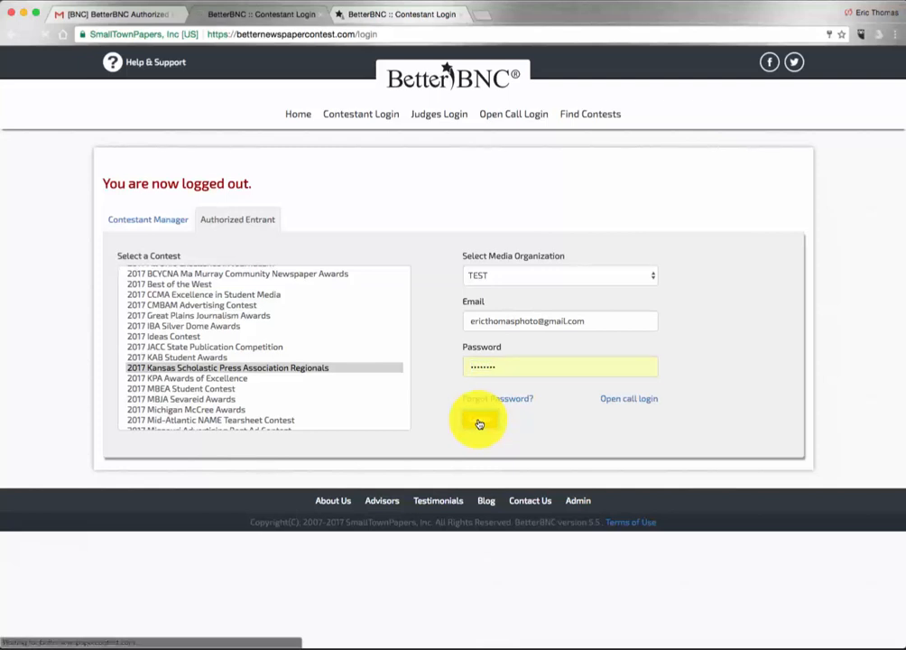
# Set the new entry to Photography division, T Student Life Photography category.
pyautogui.click(478, 422)
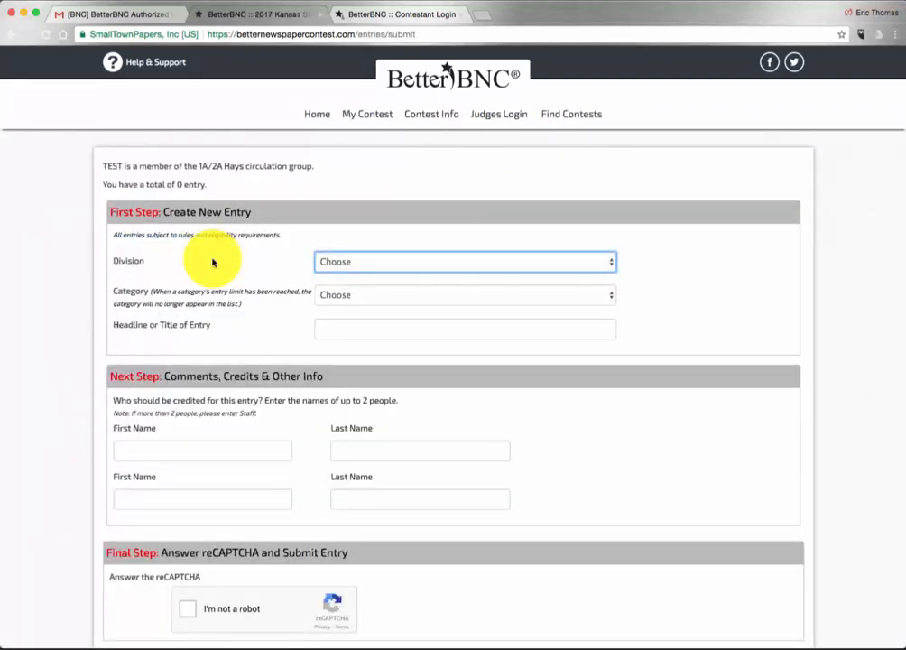
pyautogui.click(465, 261)
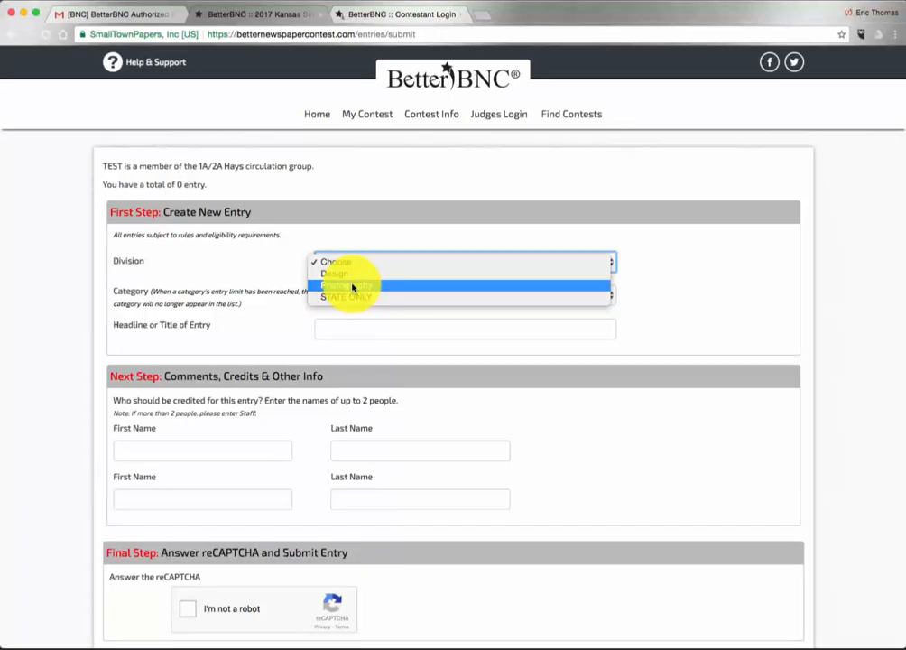
pyautogui.click(352, 285)
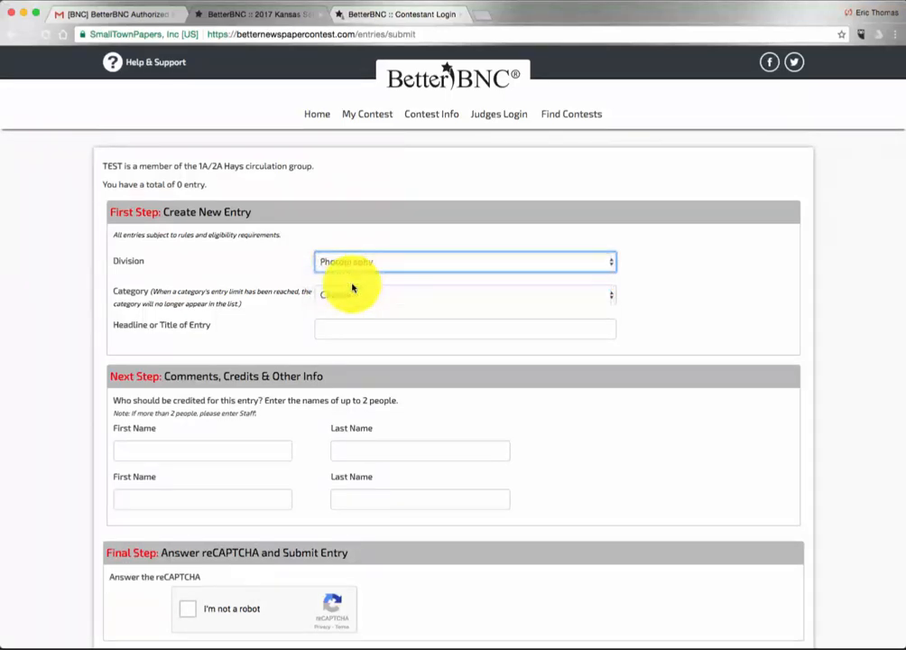
pyautogui.click(465, 296)
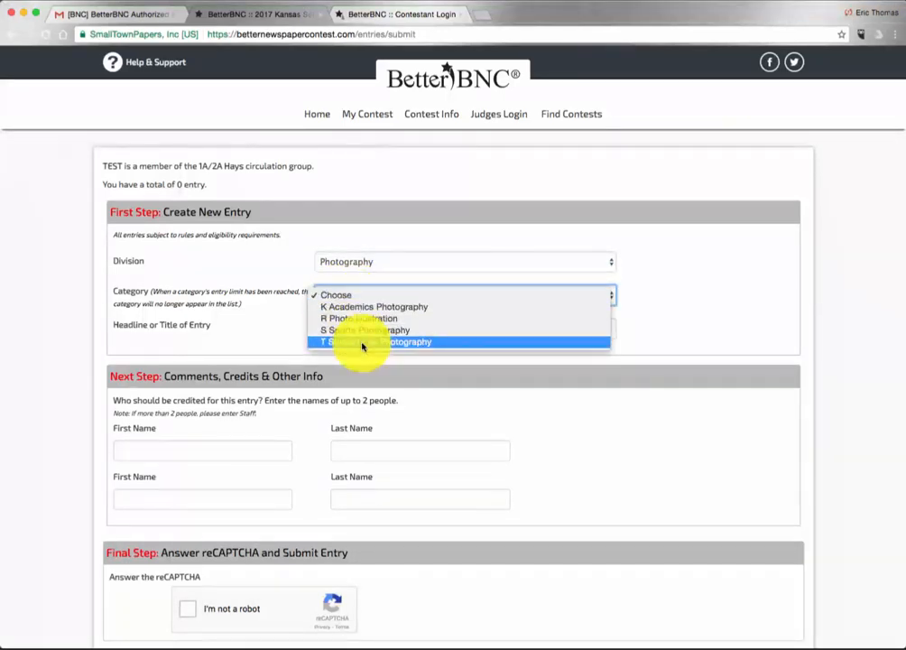
pyautogui.click(375, 341)
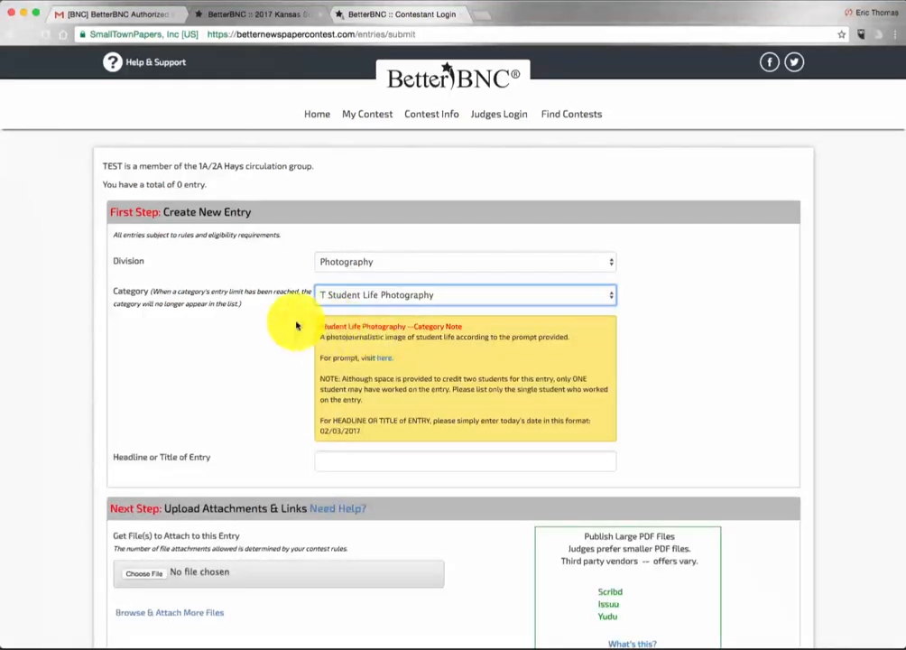
pyautogui.moveTo(251, 323)
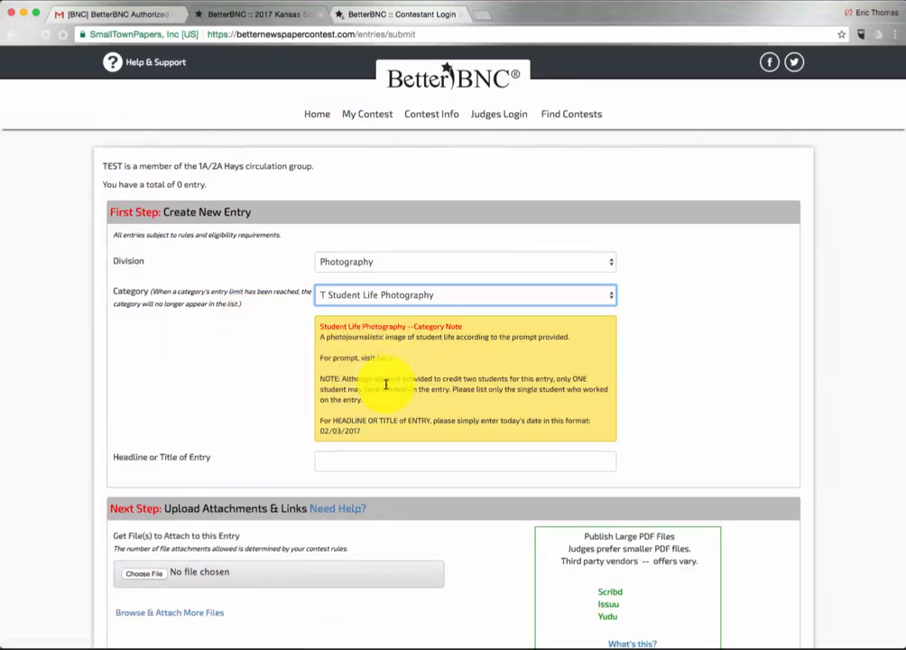
# Enter 02/03/2017 as the entry headline.
pyautogui.scroll(-3)
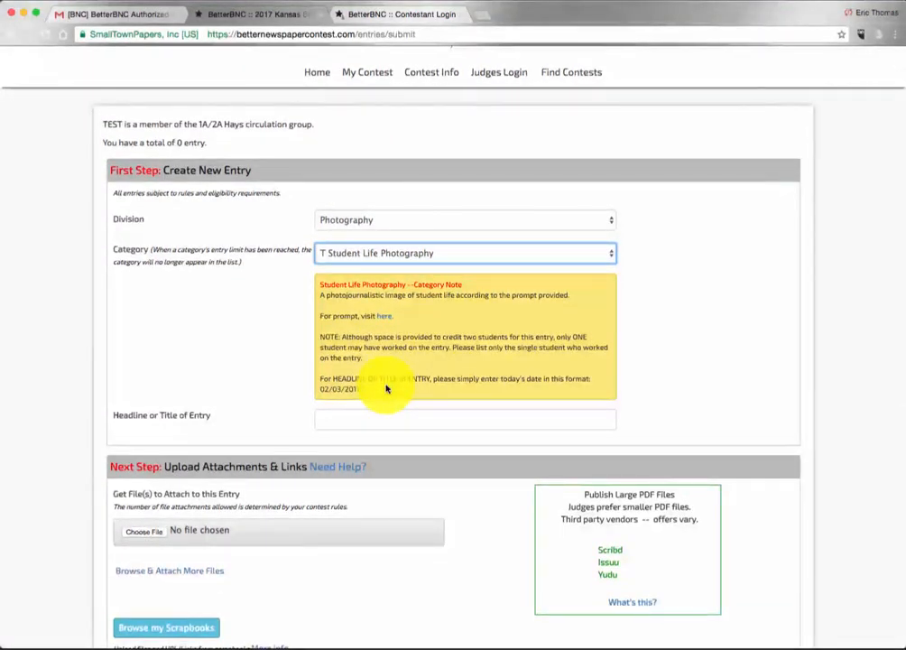
pyautogui.click(465, 419)
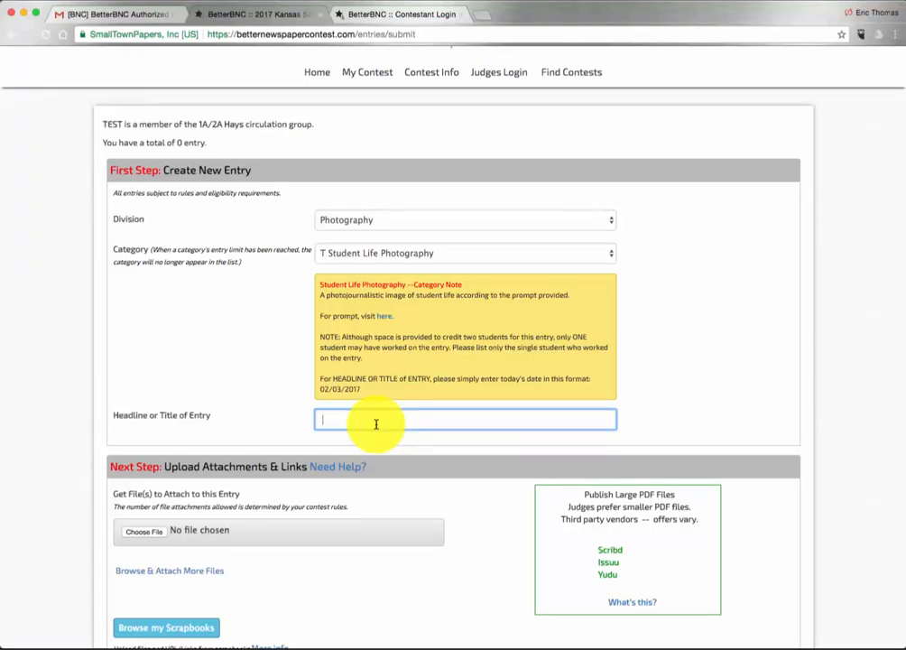
pyautogui.write('02/03/')
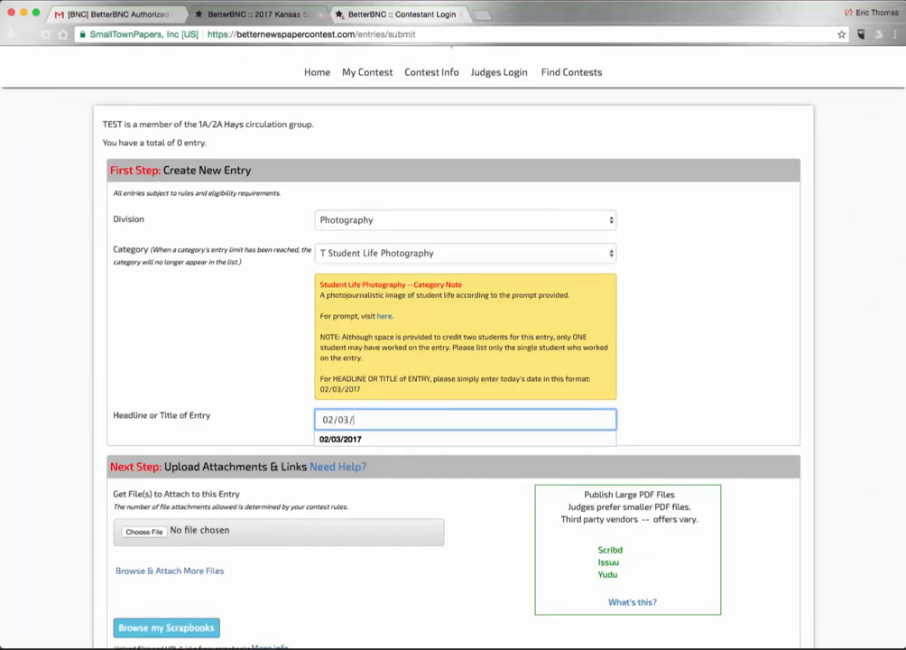
pyautogui.write('2017')
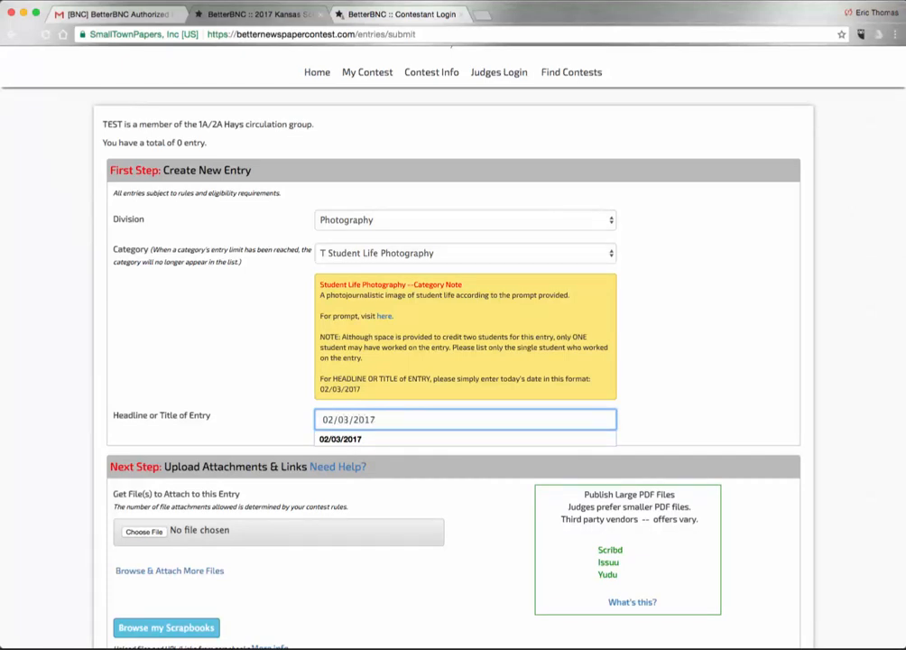
pyautogui.scroll(-3)
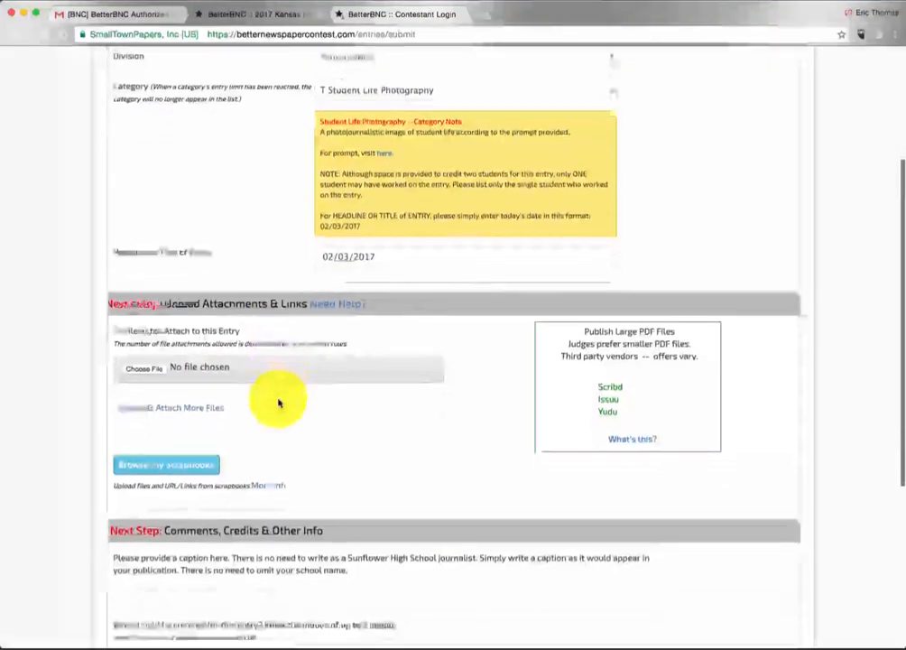
# Attach 2ndPortraitPhoto.jpg from the Downloads folder to the entry.
pyautogui.scroll(-3)
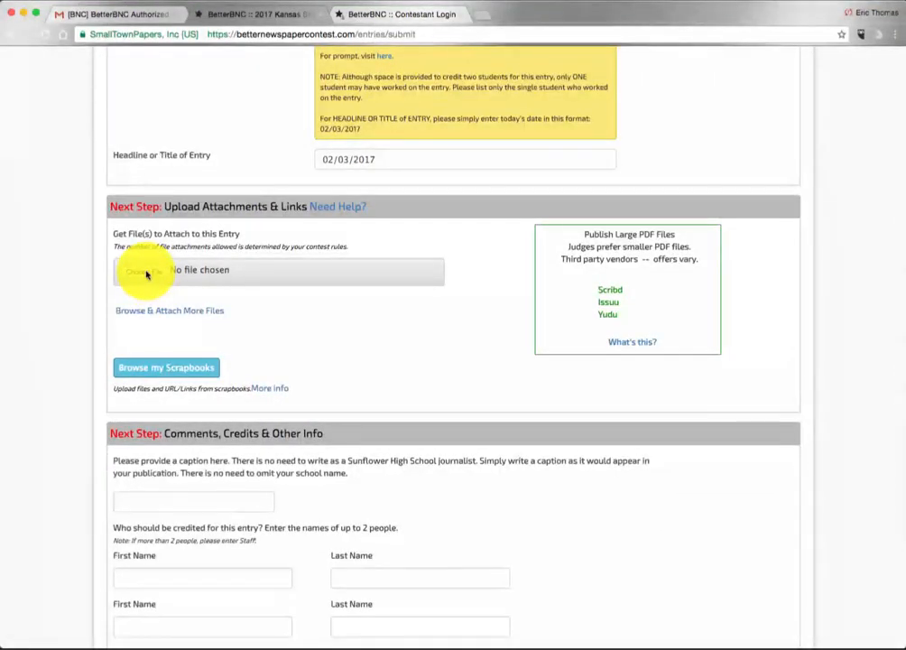
pyautogui.click(143, 270)
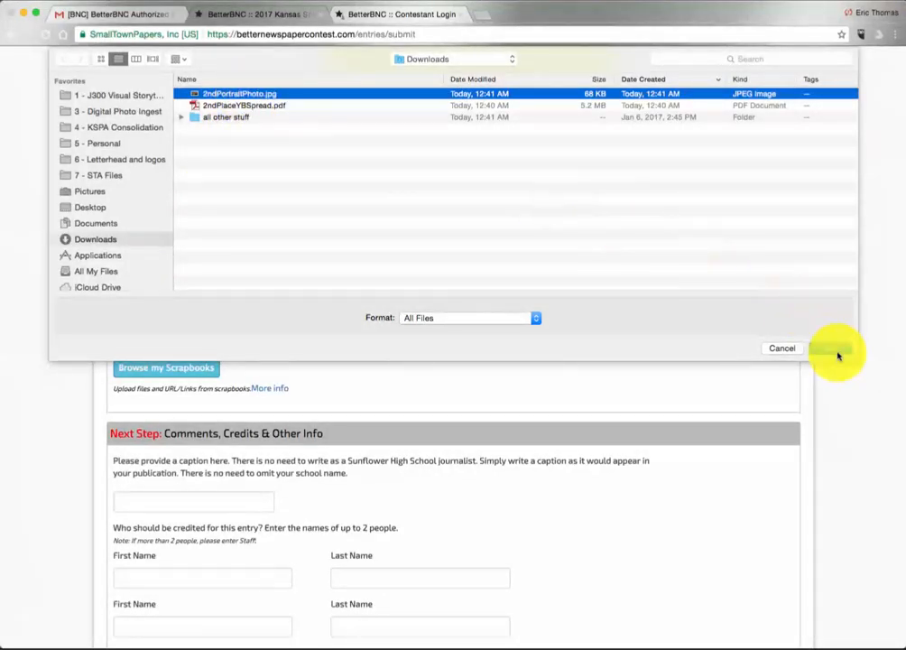
pyautogui.click(838, 351)
pyautogui.write('T')
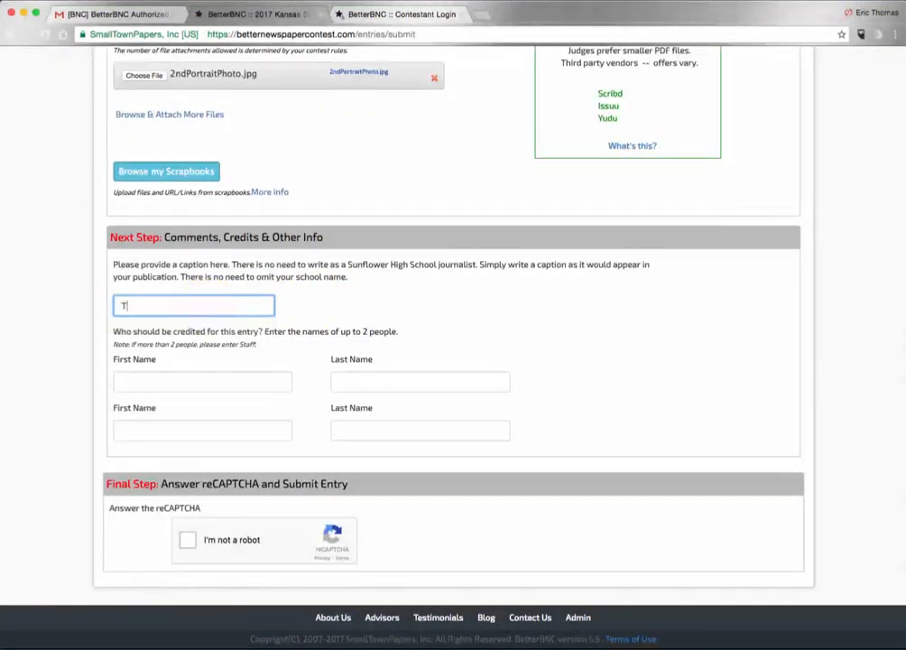
# Add a caption, credit KSPA Staff, pass reCAPTCHA, submit, and start another entry.
pyautogui.write('his is a caption')
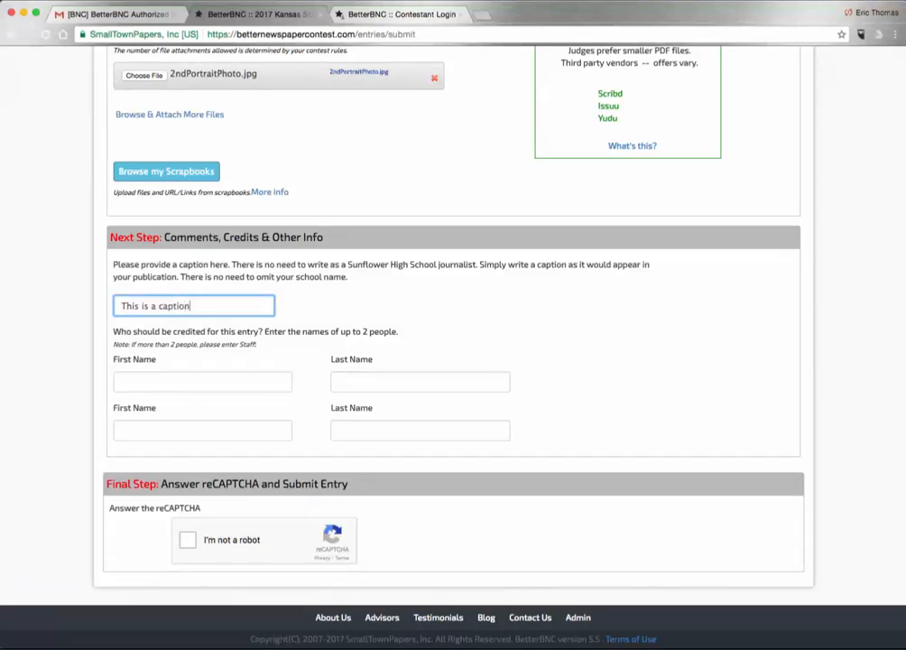
pyautogui.click(202, 381)
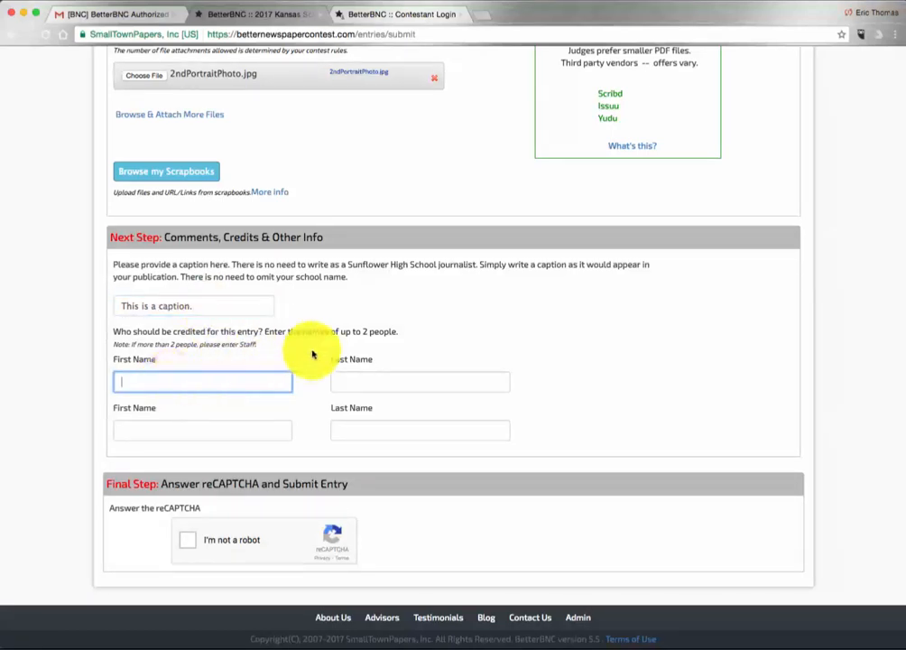
pyautogui.write('KS')
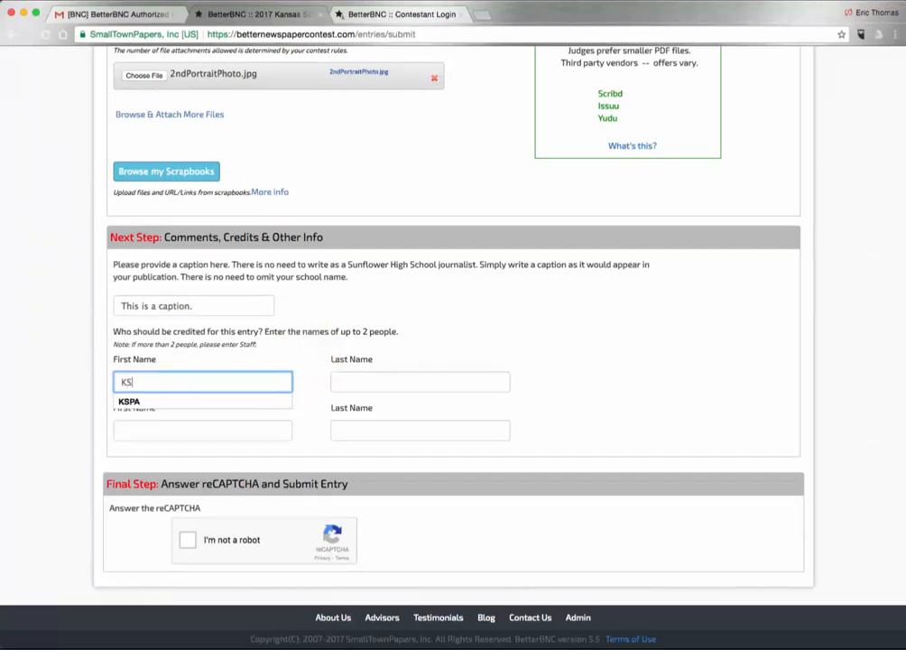
pyautogui.click(419, 381)
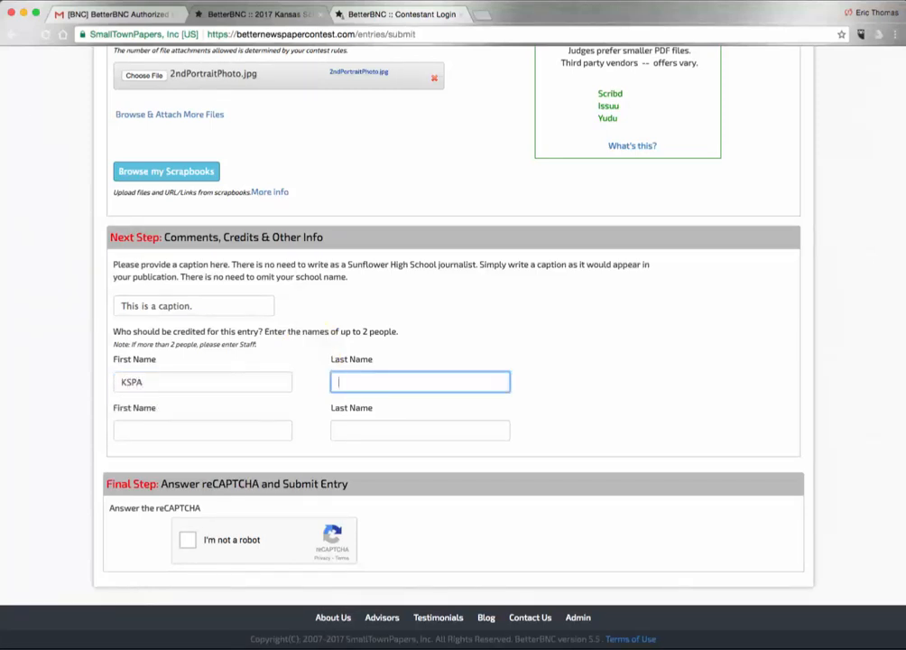
pyautogui.write('Staff')
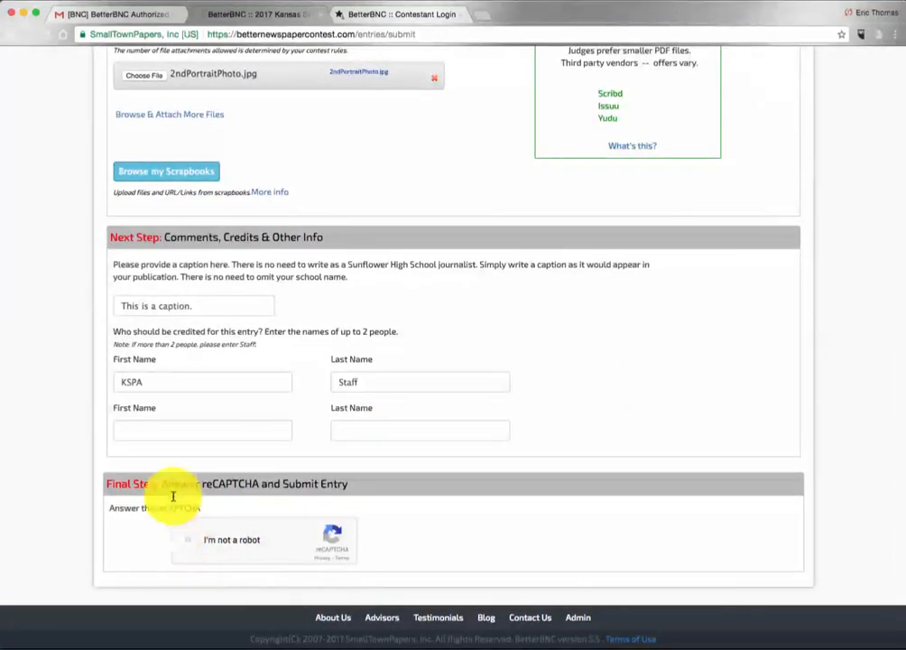
pyautogui.click(188, 540)
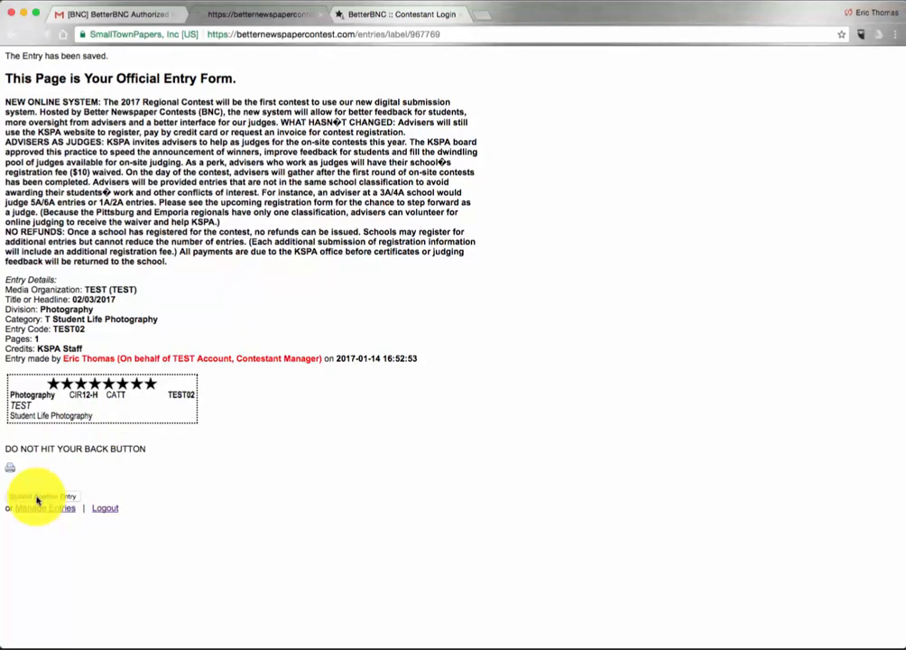
pyautogui.click(38, 497)
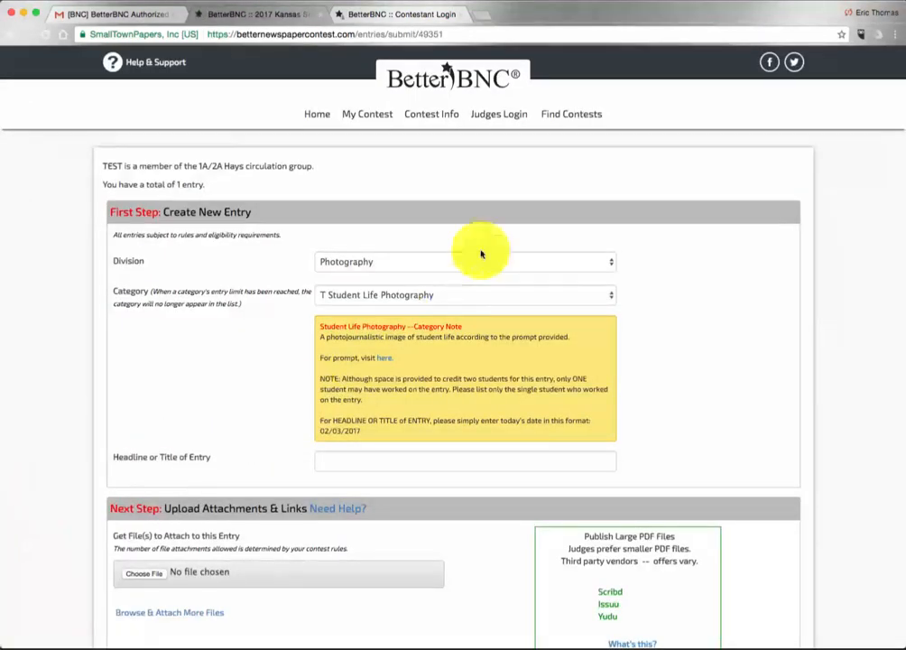
# Set Design division, U Yearbook Layout category, and headline 02/03/2017.
pyautogui.click(465, 261)
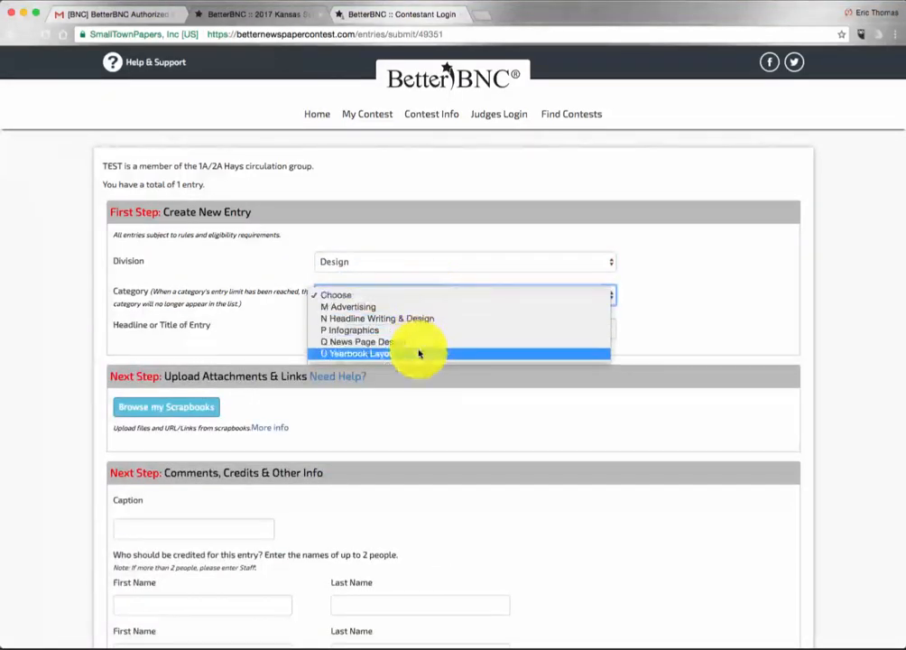
pyautogui.click(364, 353)
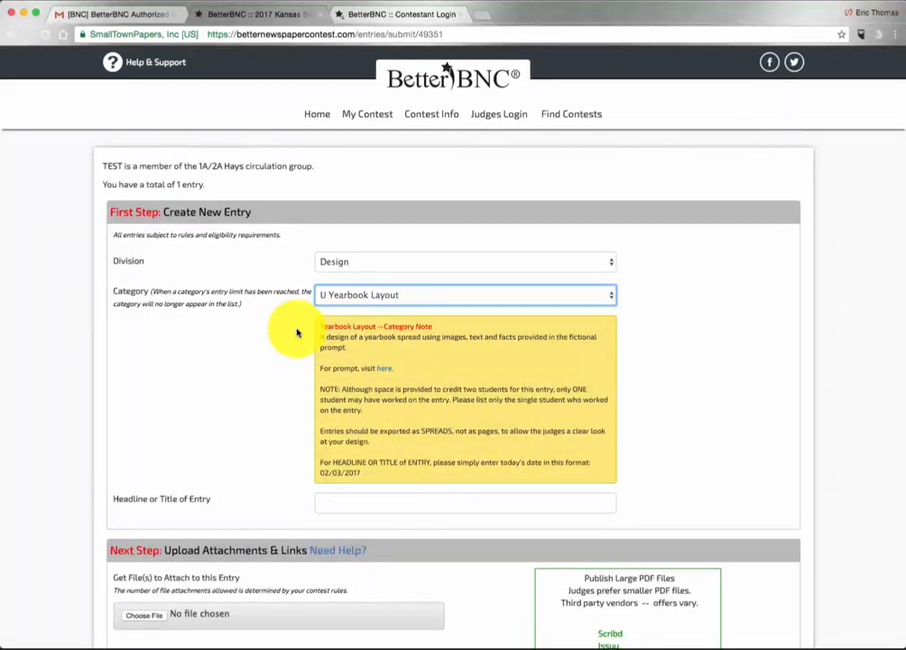
pyautogui.moveTo(345, 470)
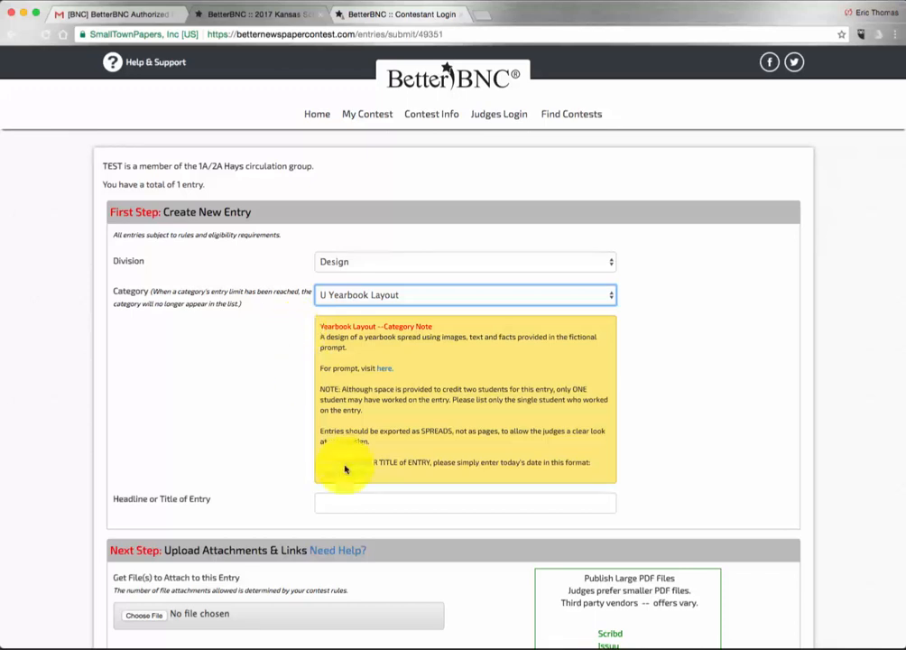
pyautogui.write('02/03/2017')
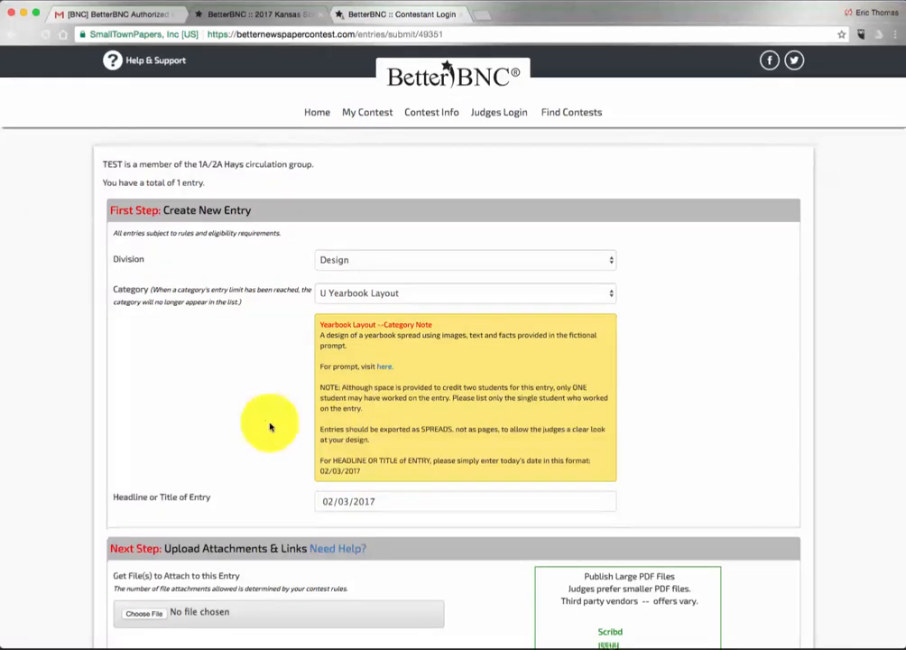
# Attach 2ndPlaceYBSpread.pdf from Downloads to the Yearbook Layout entry.
pyautogui.scroll(-3)
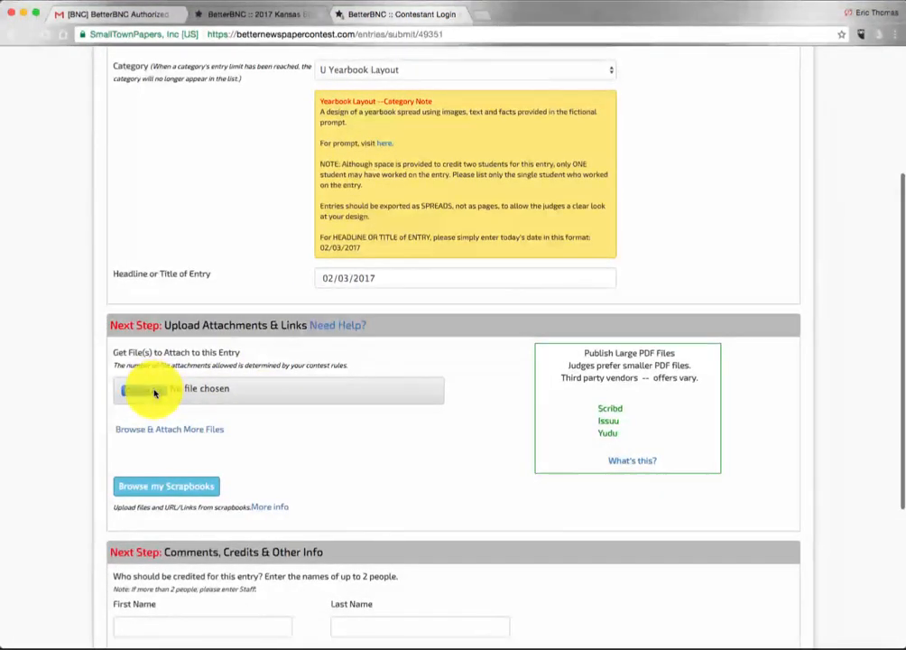
pyautogui.click(144, 389)
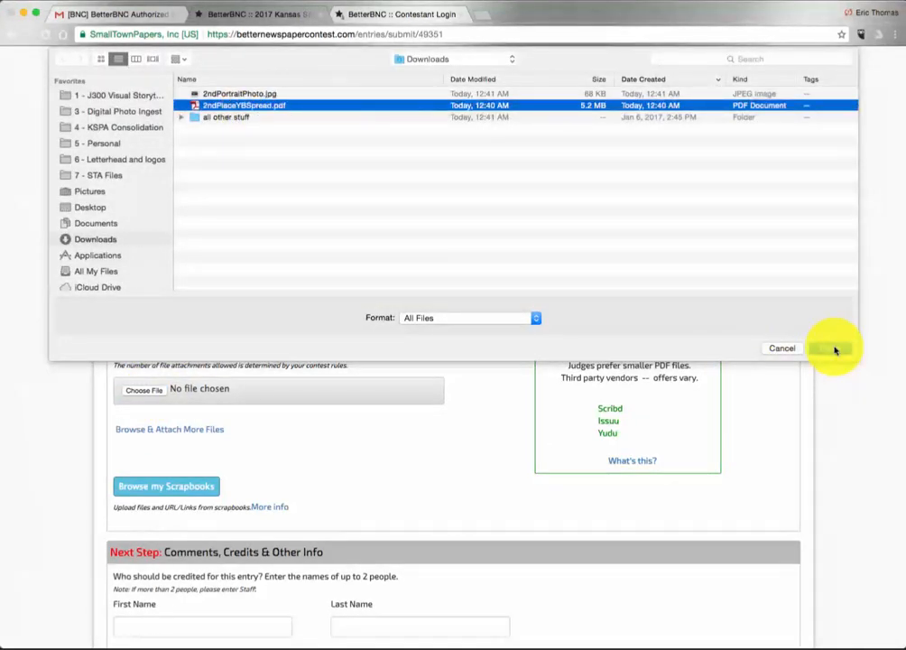
pyautogui.click(829, 348)
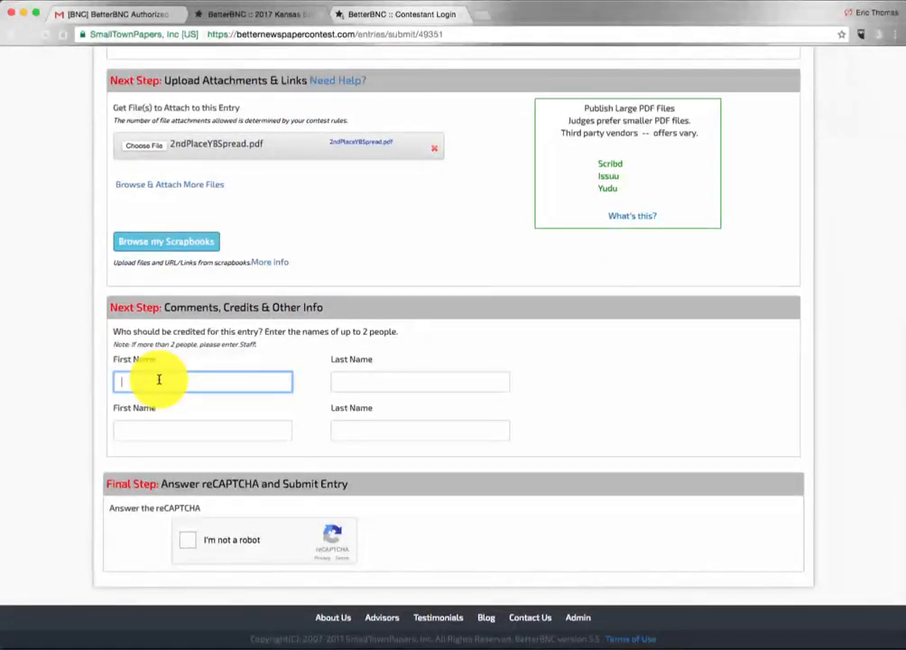
# Credit the entry to KSPA Staff, pass reCAPTCHA, and submit the Yearbook Layout entry.
pyautogui.write('KS')
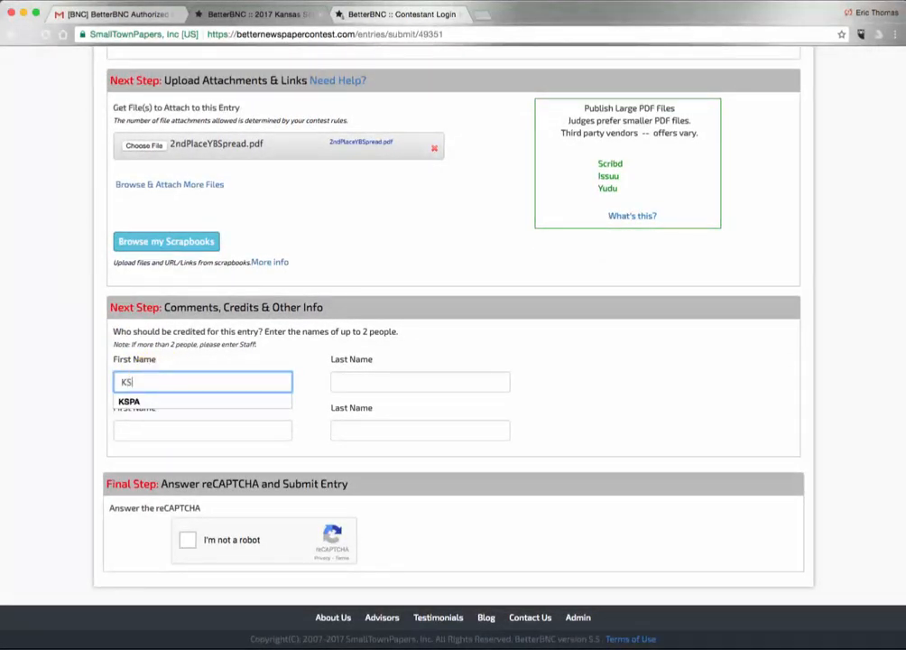
pyautogui.write('Staff')
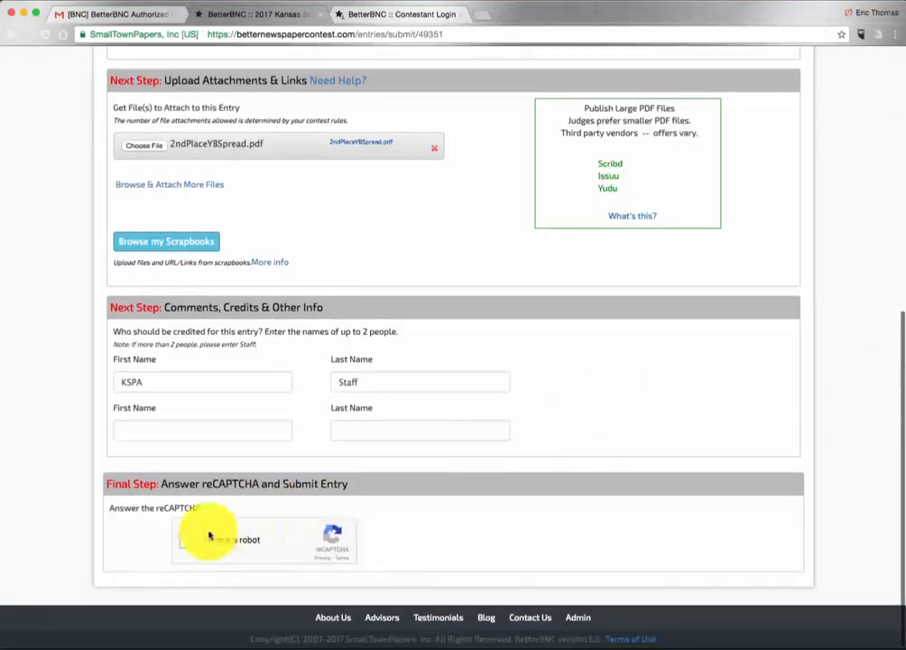
pyautogui.click(190, 539)
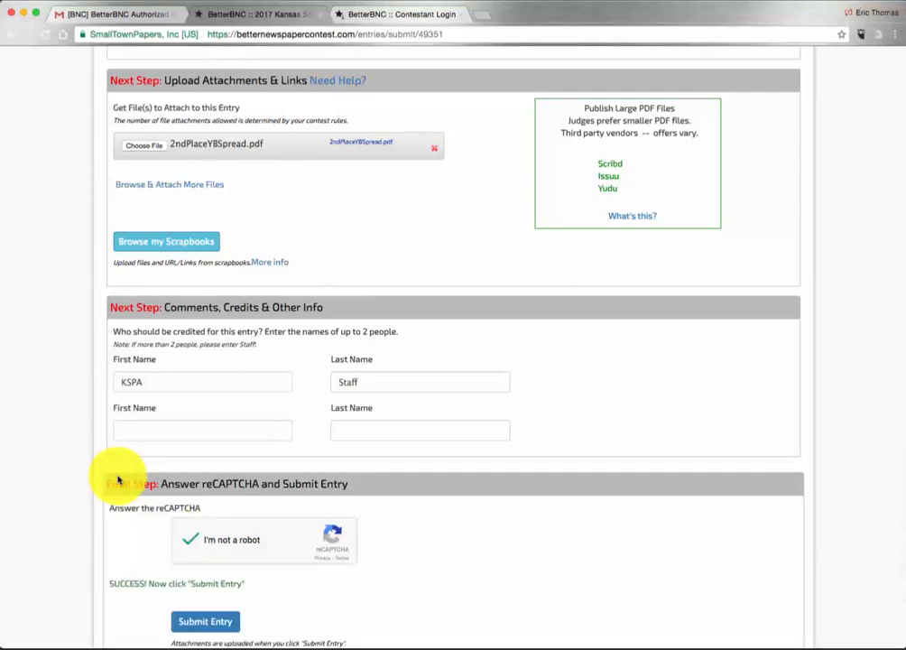
pyautogui.scroll(-3)
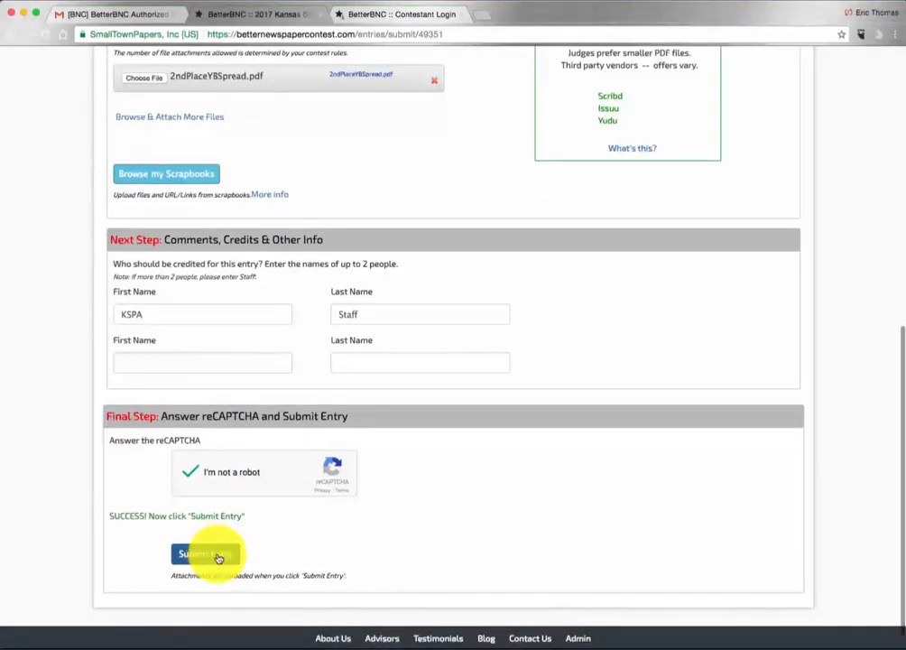
pyautogui.click(206, 553)
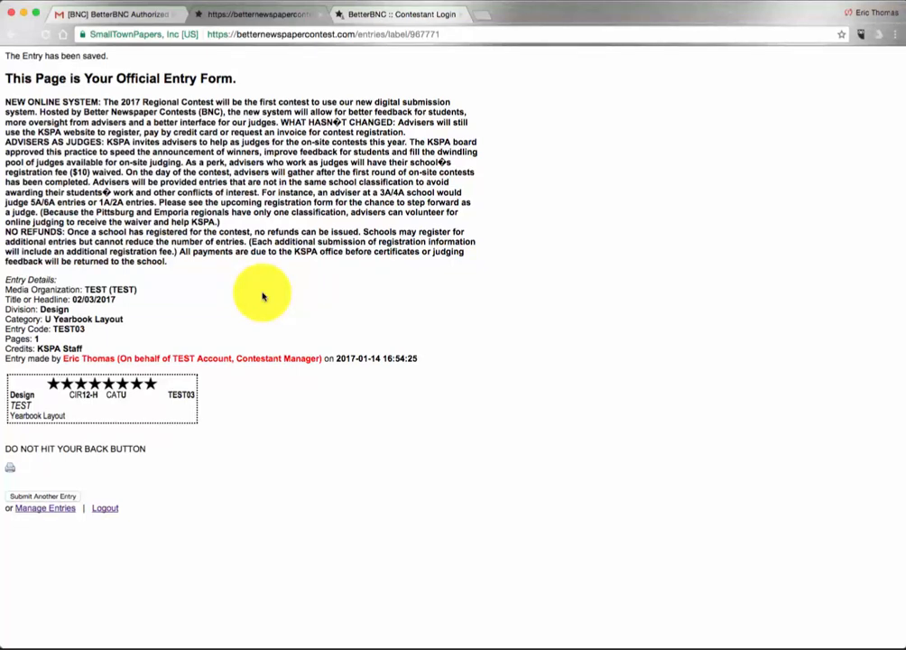
pyautogui.moveTo(44, 509)
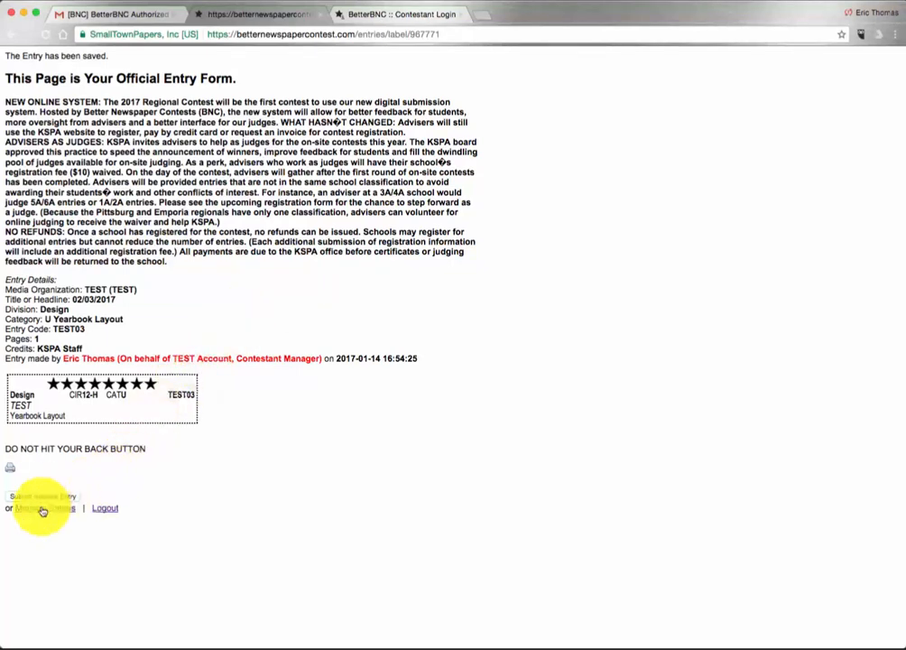
# Go to Manage Entries from the Official Entry Form page.
pyautogui.click(42, 508)
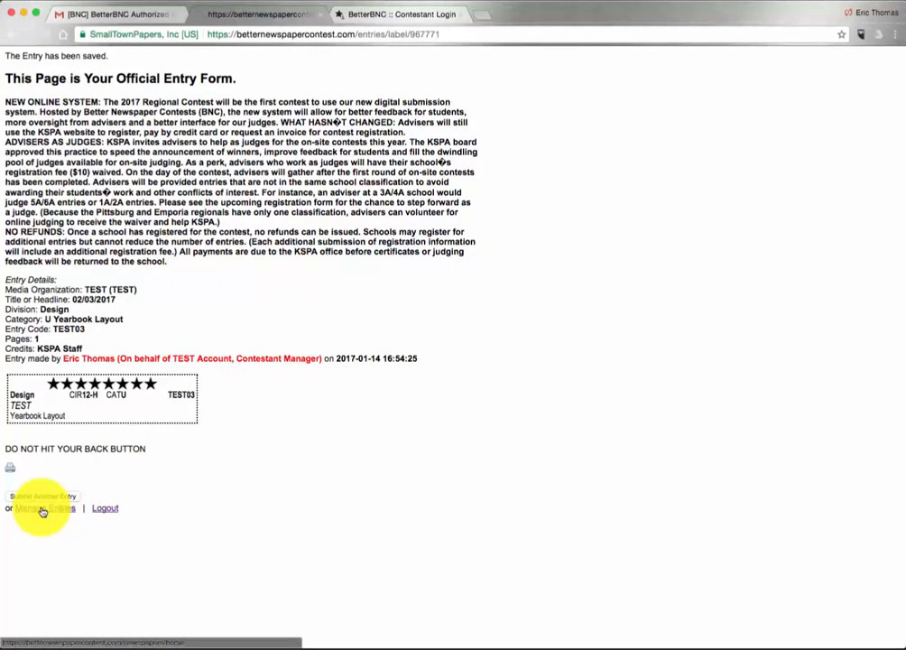